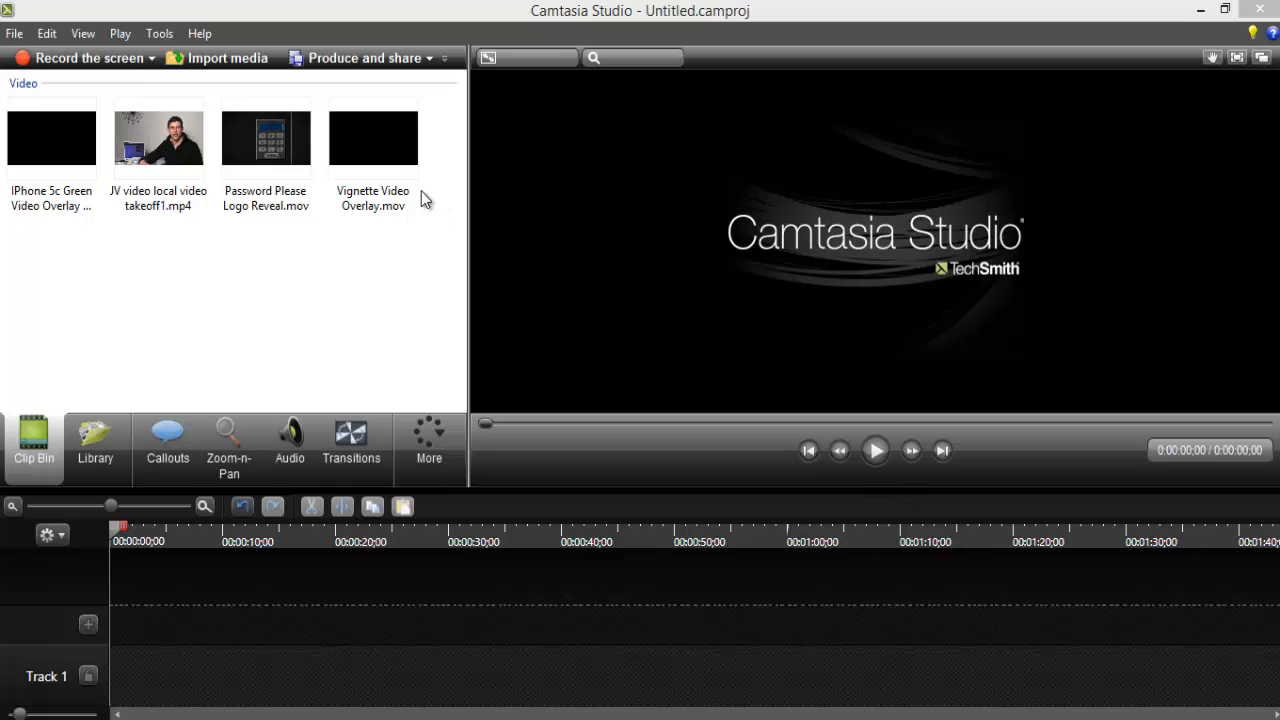
{"action": "mouse_move", "coordinate": [375, 268]}
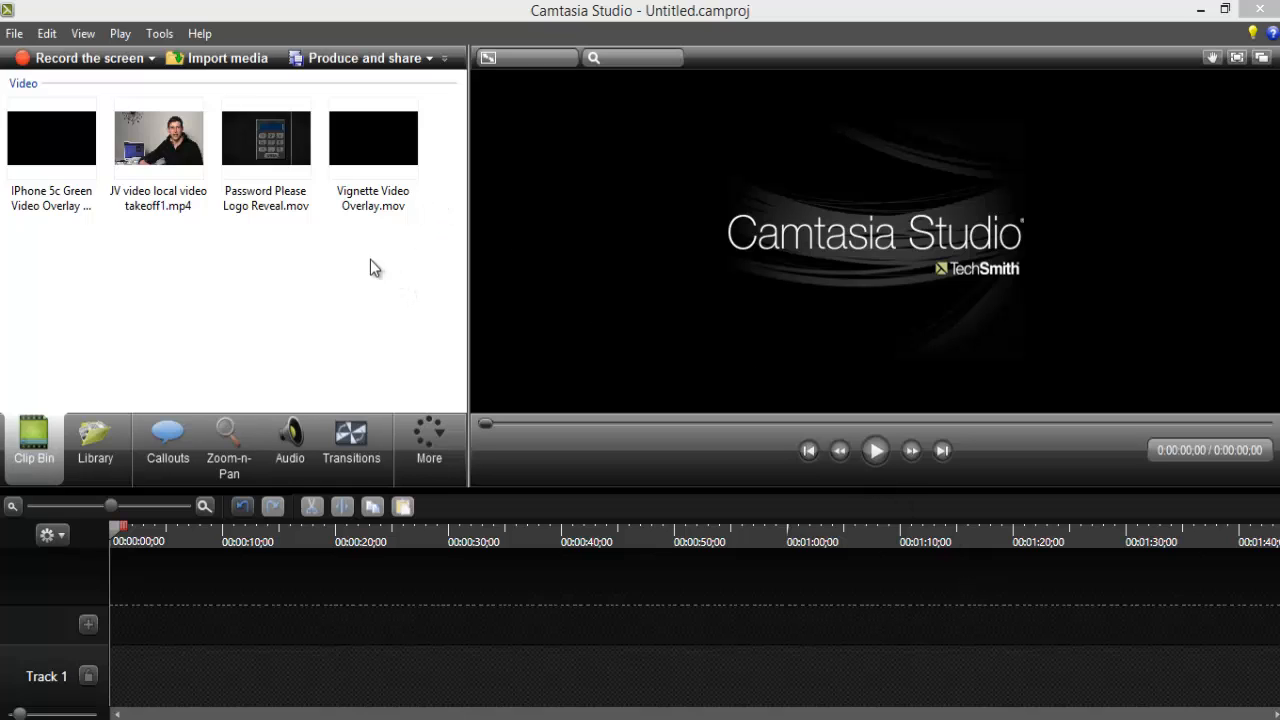
{"action": "mouse_move", "coordinate": [389, 287]}
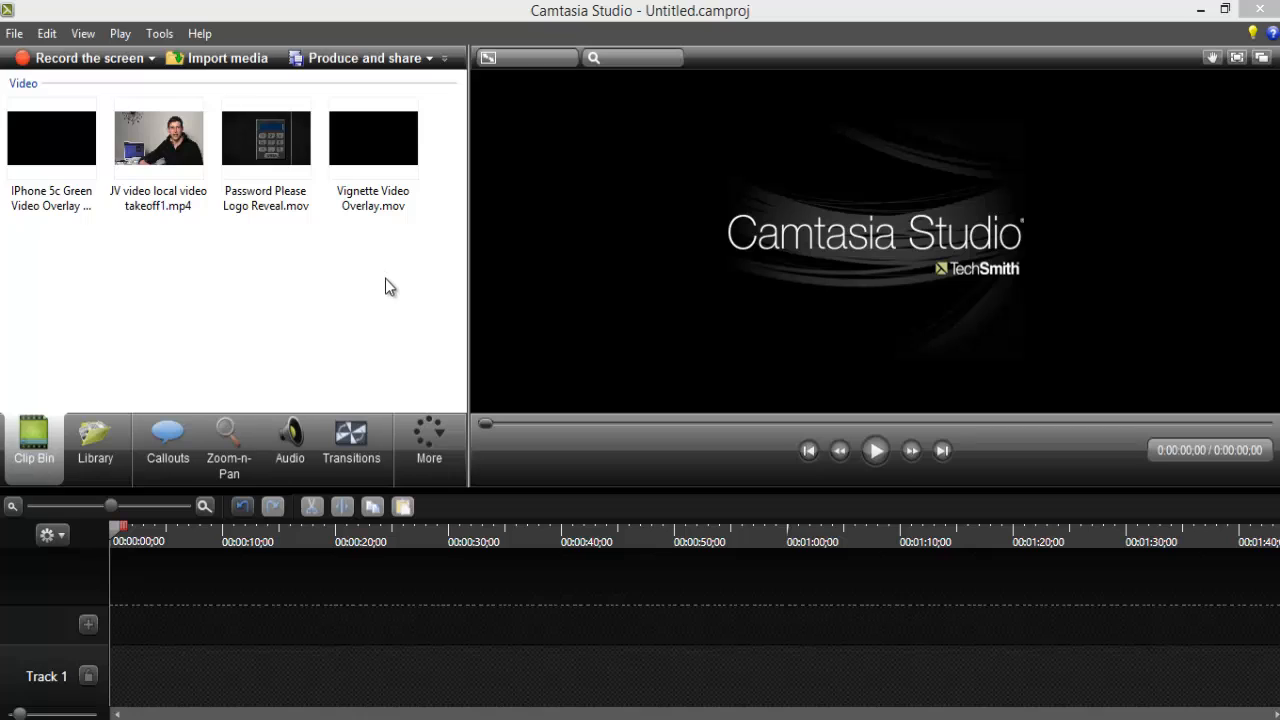
{"action": "mouse_move", "coordinate": [528, 315]}
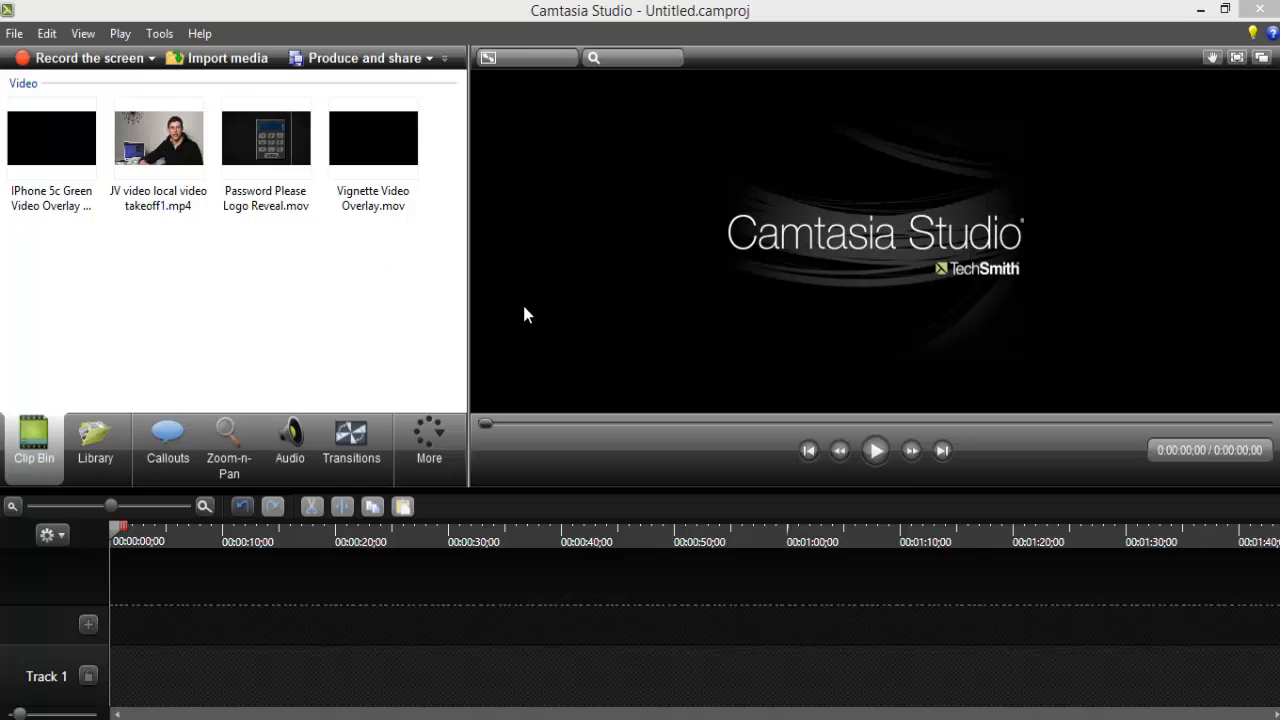
{"action": "mouse_move", "coordinate": [445, 304]}
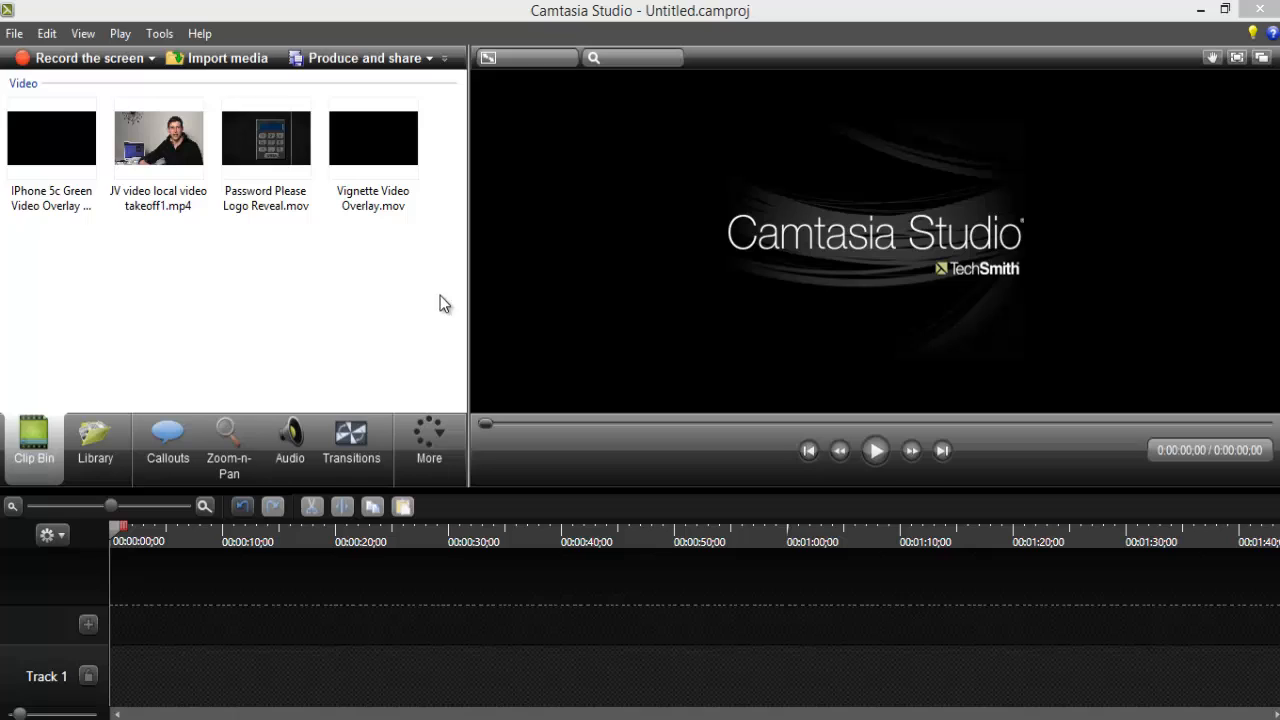
{"action": "mouse_move", "coordinate": [420, 267]}
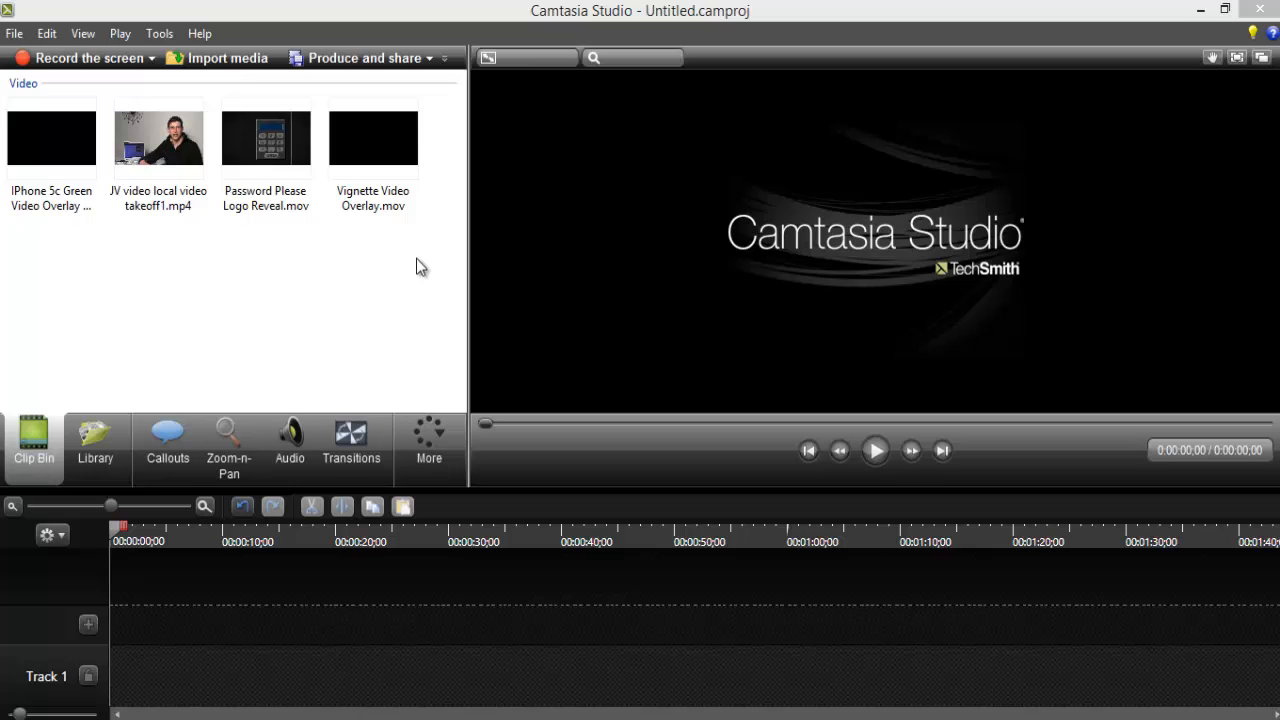
{"action": "mouse_move", "coordinate": [420, 400]}
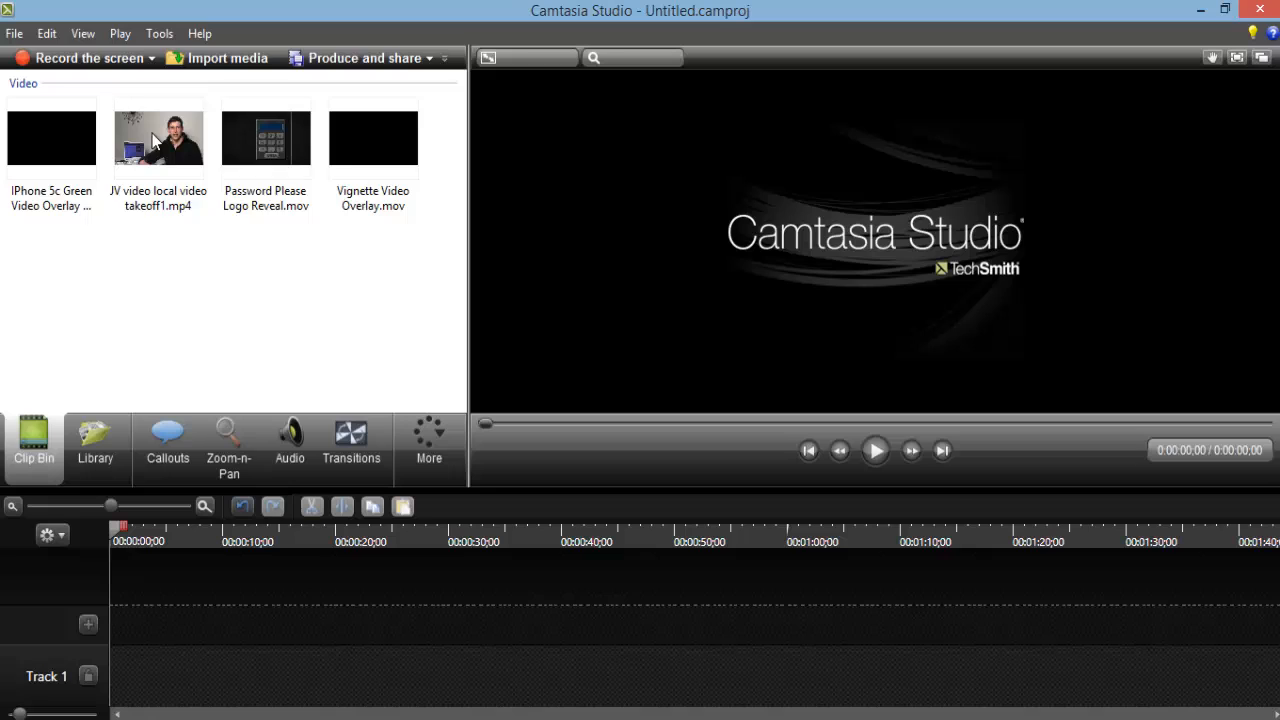
- Add JV video local video takeoff1.mp4 from the Clip Bin to Track 1
{"action": "left_click", "coordinate": [158, 138]}
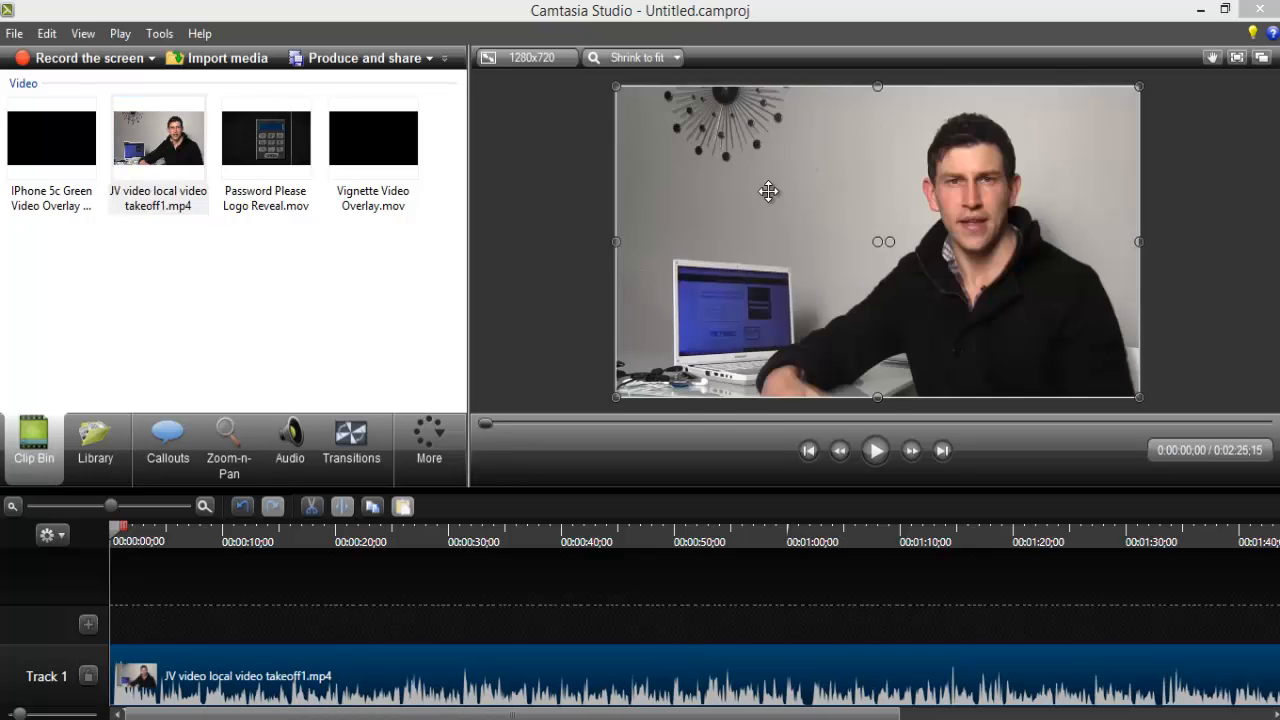
{"action": "mouse_move", "coordinate": [708, 360]}
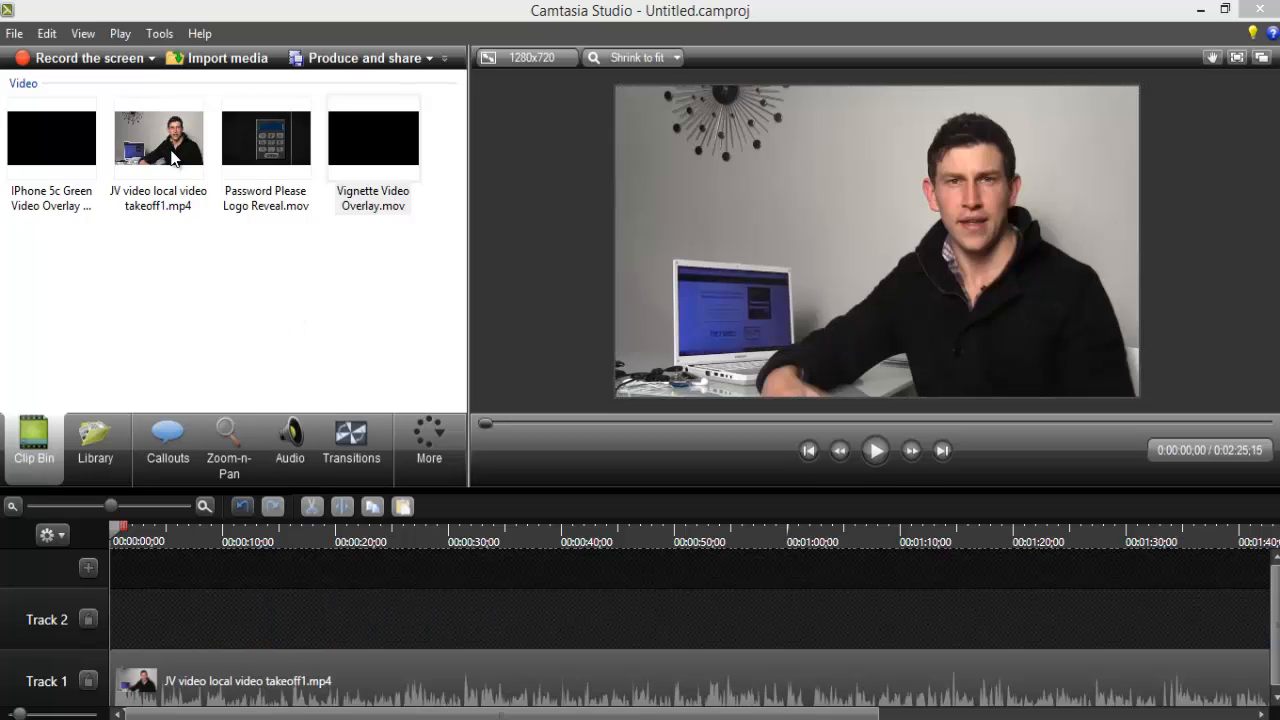
- Place the iPhone 5c Green Video Overlay clip on Track 2 and preview it
{"action": "left_click", "coordinate": [52, 138]}
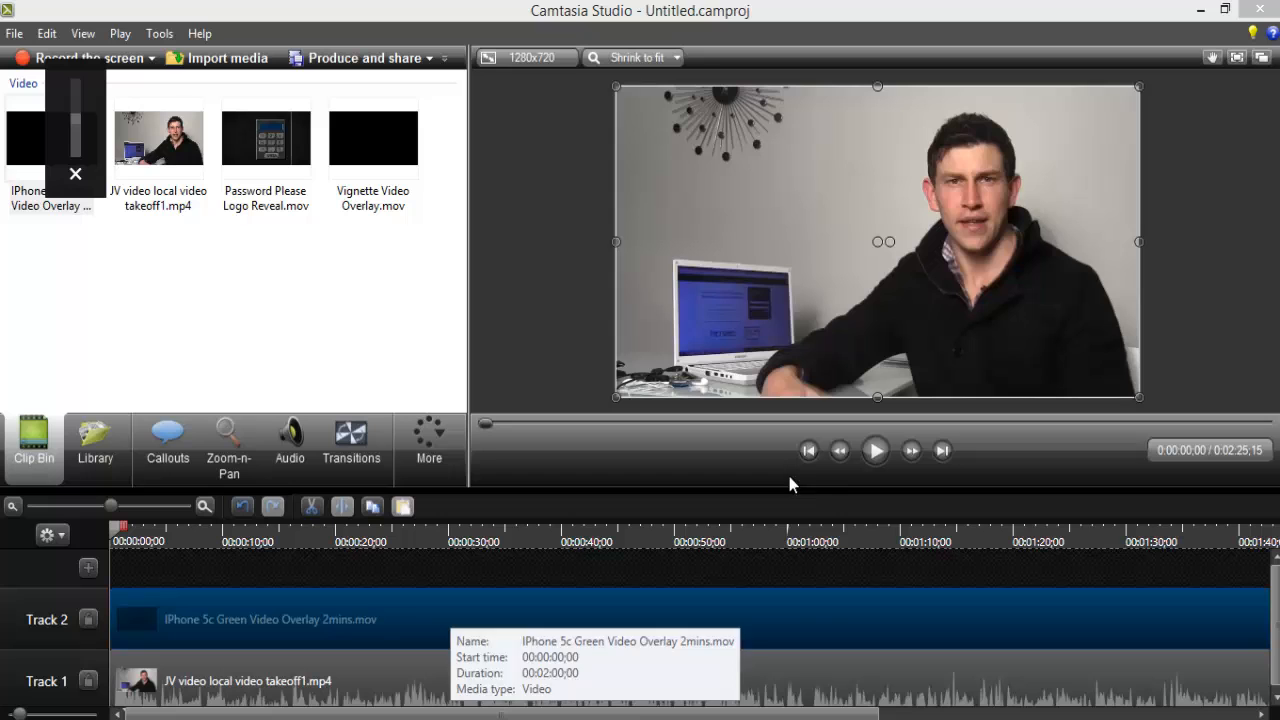
{"action": "left_click", "coordinate": [875, 450]}
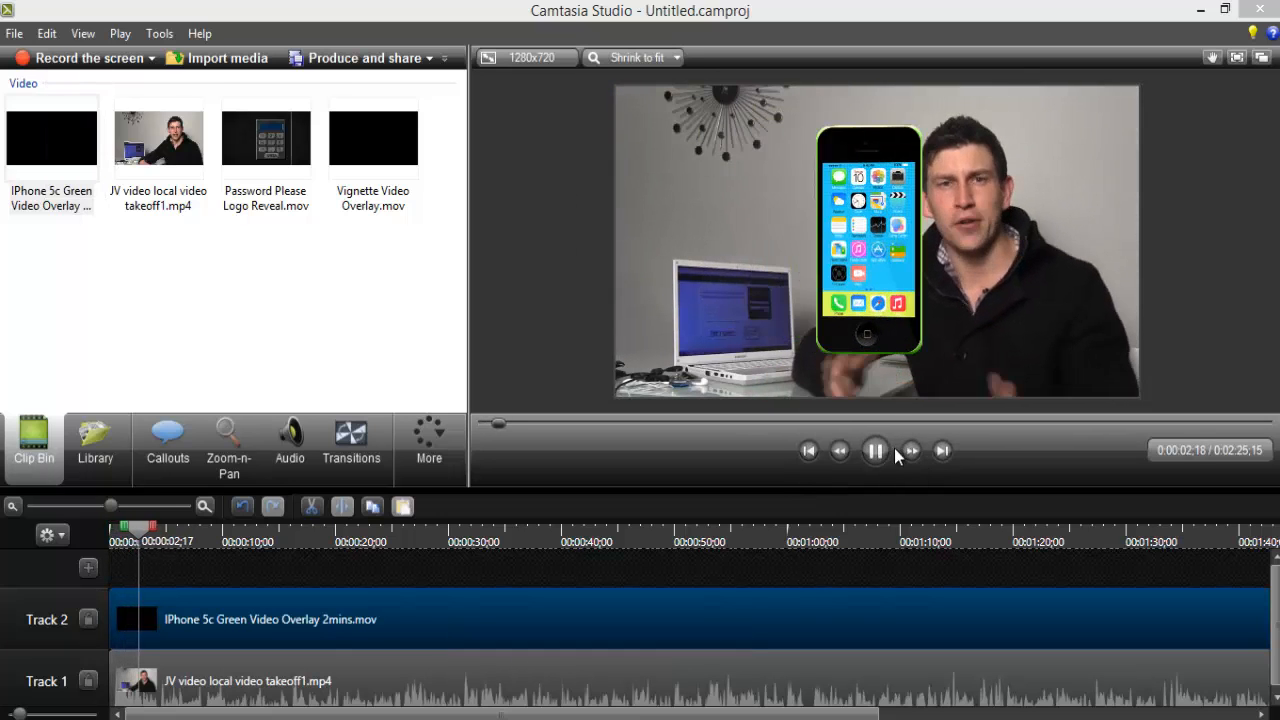
{"action": "left_click", "coordinate": [874, 450]}
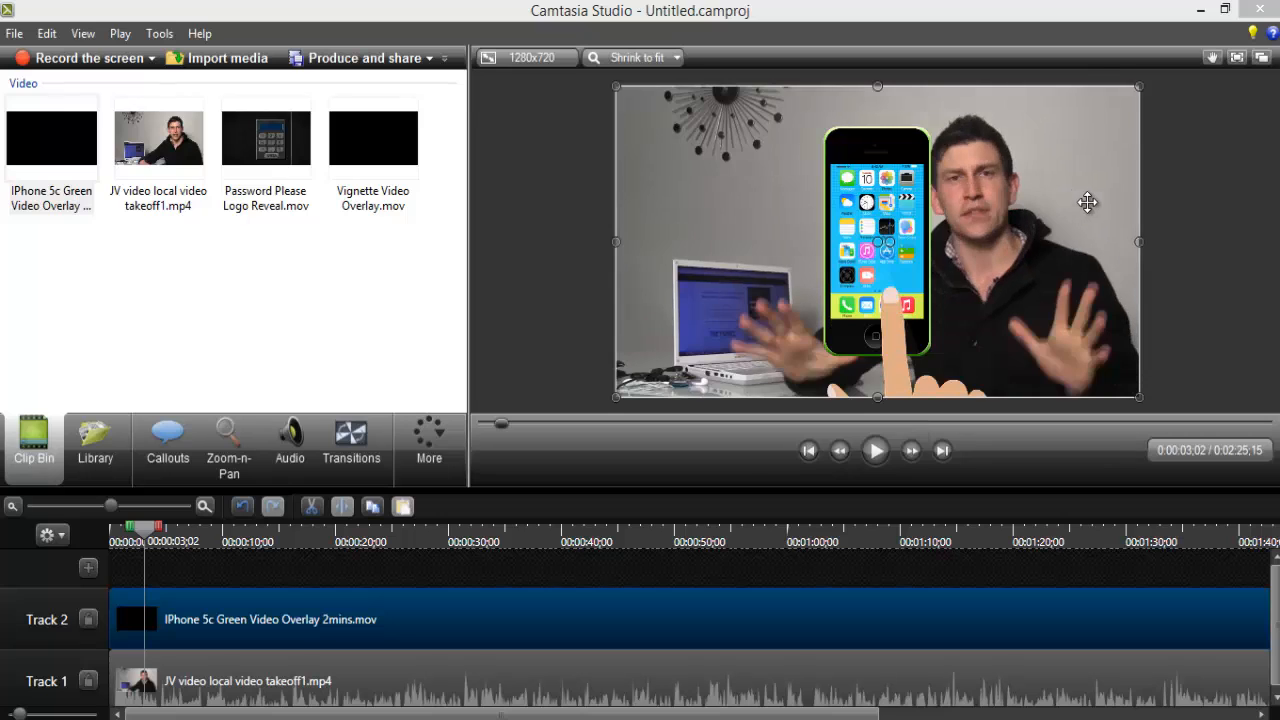
{"action": "mouse_move", "coordinate": [168, 540]}
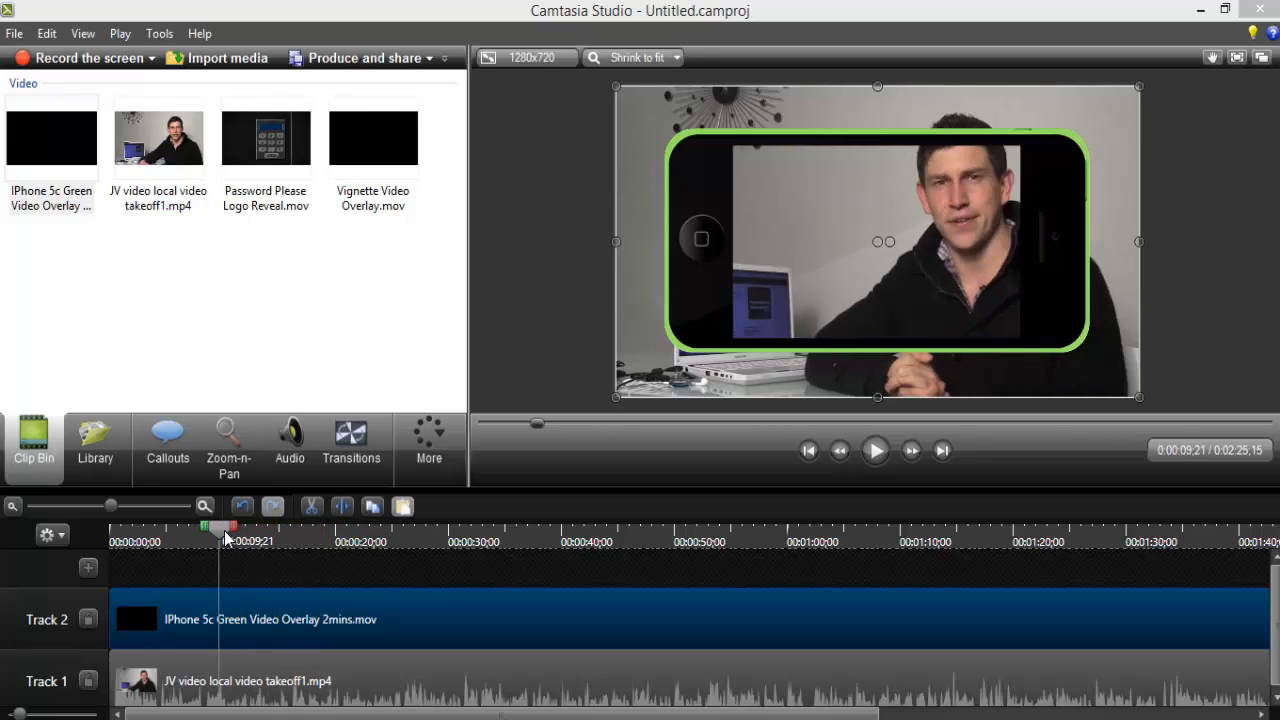
- Shift the Track 1 talking-head clip to start around 6 seconds and check playback
{"action": "left_click_drag", "start_coordinate": [222, 527], "coordinate": [200, 527]}
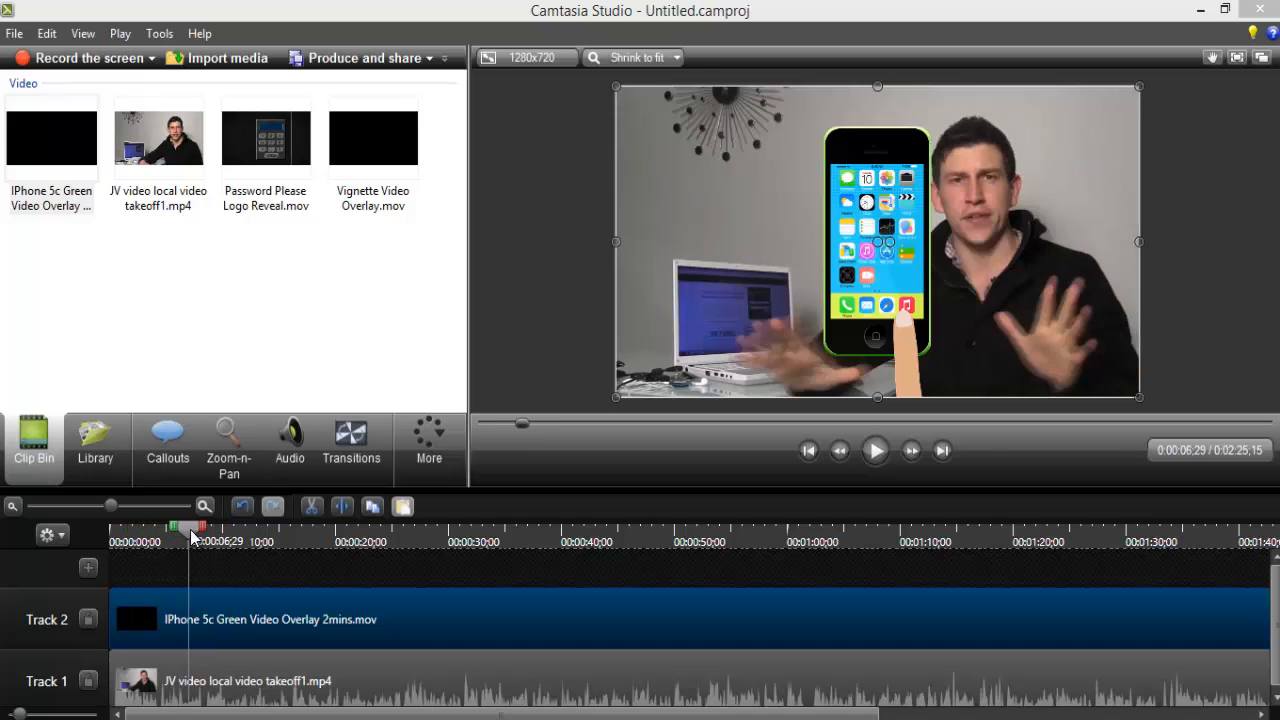
{"action": "left_click_drag", "start_coordinate": [188, 527], "coordinate": [200, 527]}
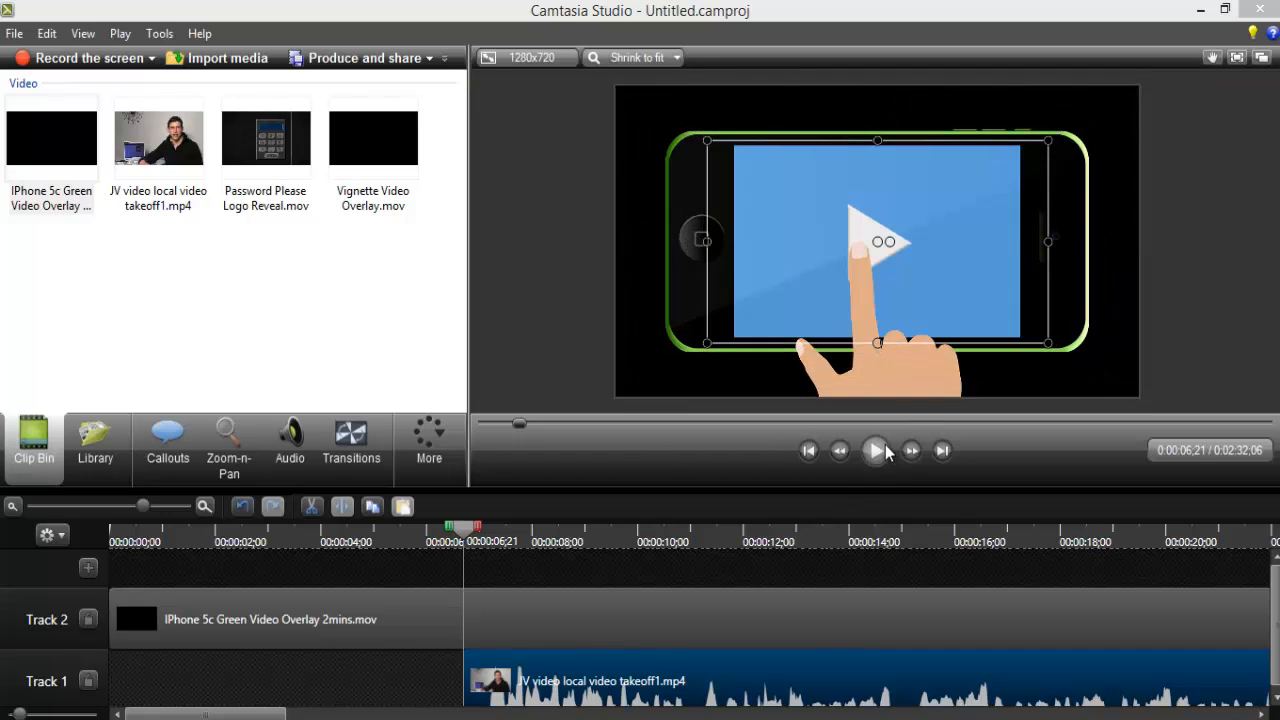
{"action": "left_click", "coordinate": [873, 450]}
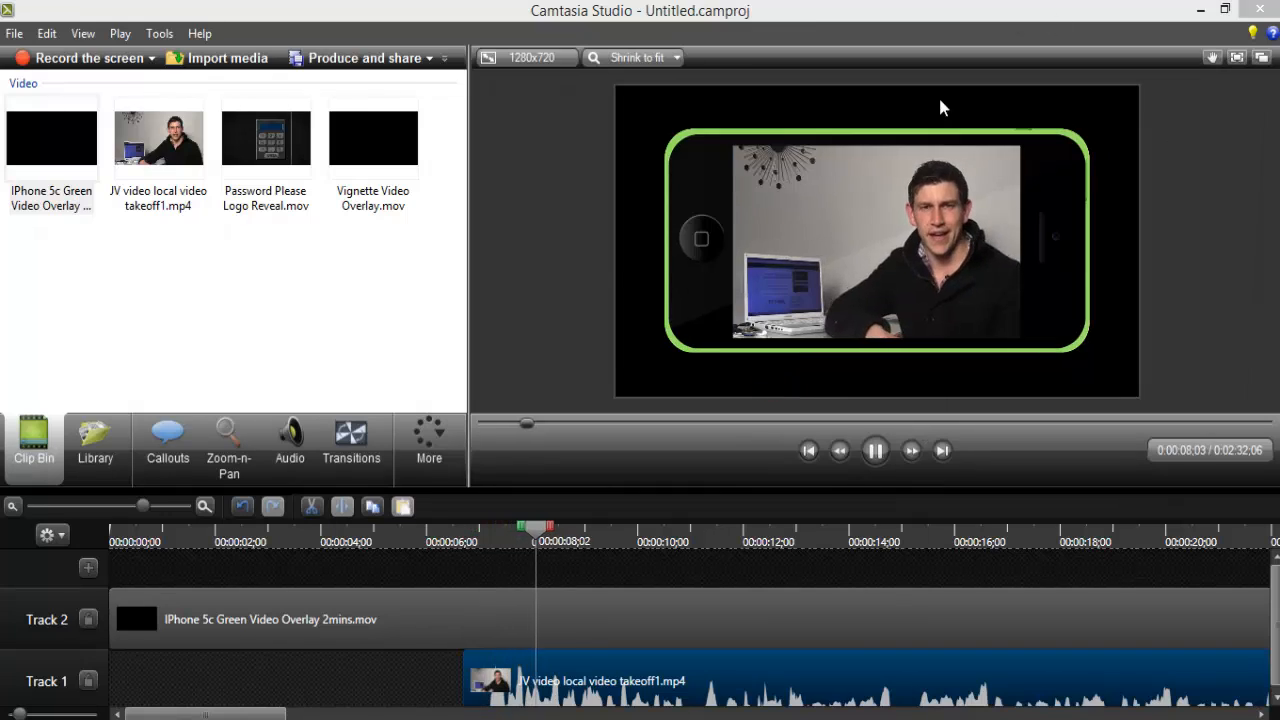
{"action": "left_click", "coordinate": [874, 450]}
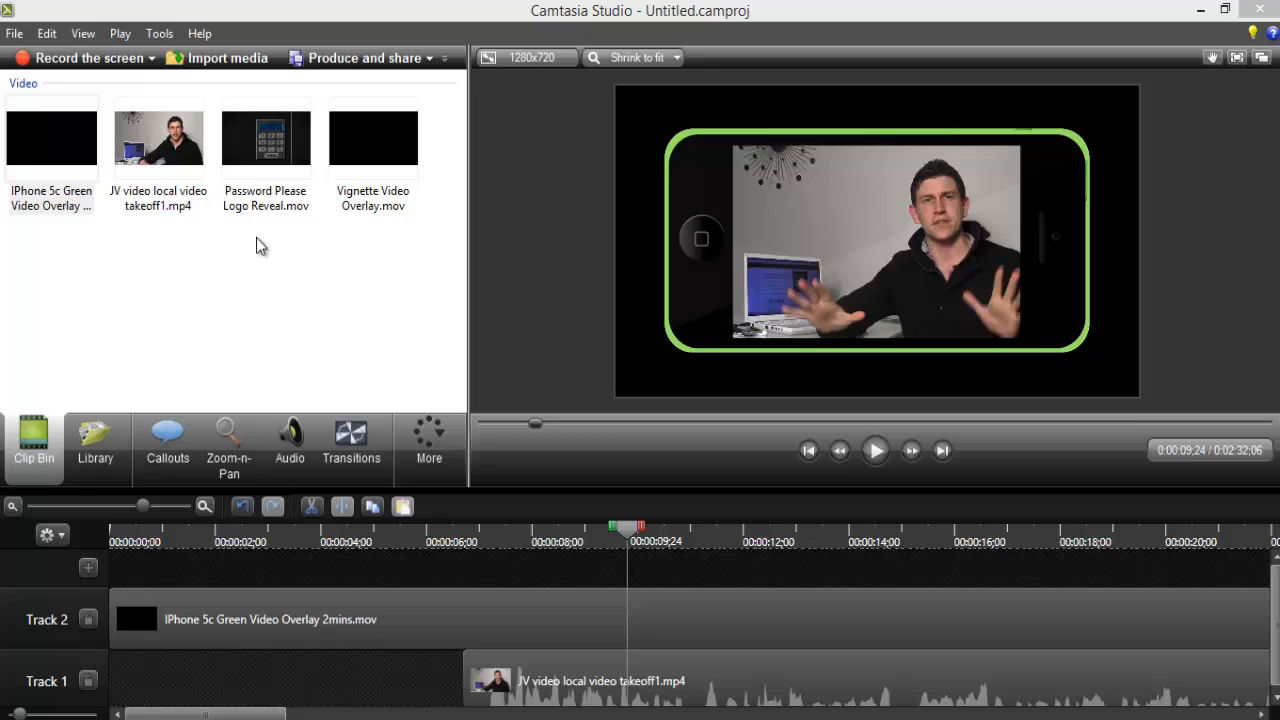
- Add a Simple Rectangle callout, stretch it to fill the frame, and move it to Track 1
{"action": "left_click", "coordinate": [167, 440]}
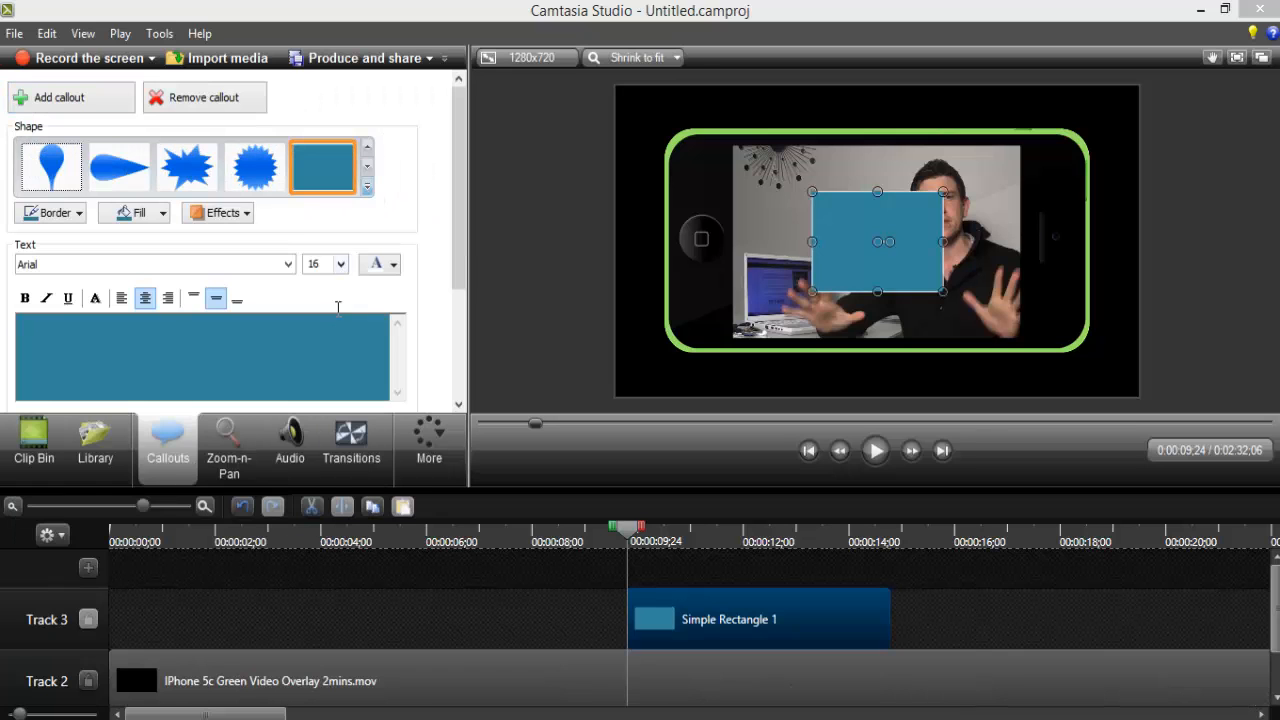
{"action": "left_click_drag", "start_coordinate": [967, 291], "coordinate": [1098, 390]}
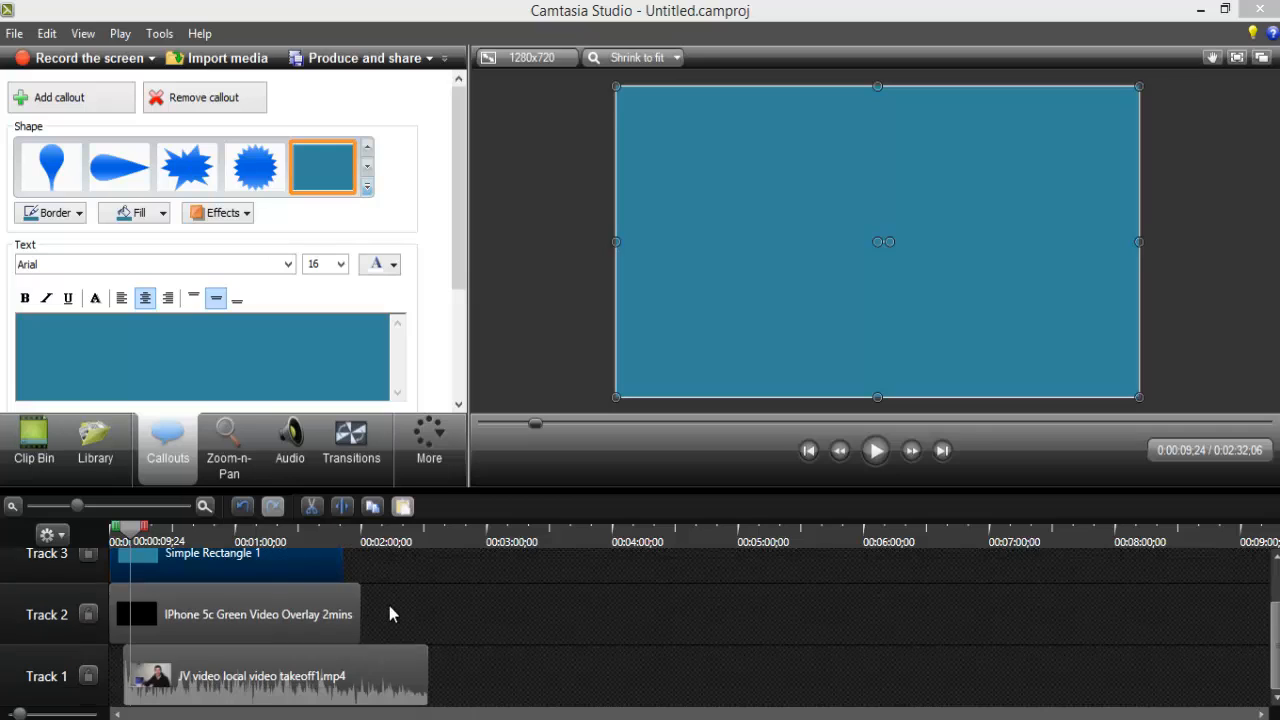
{"action": "left_click_drag", "start_coordinate": [340, 575], "coordinate": [425, 575]}
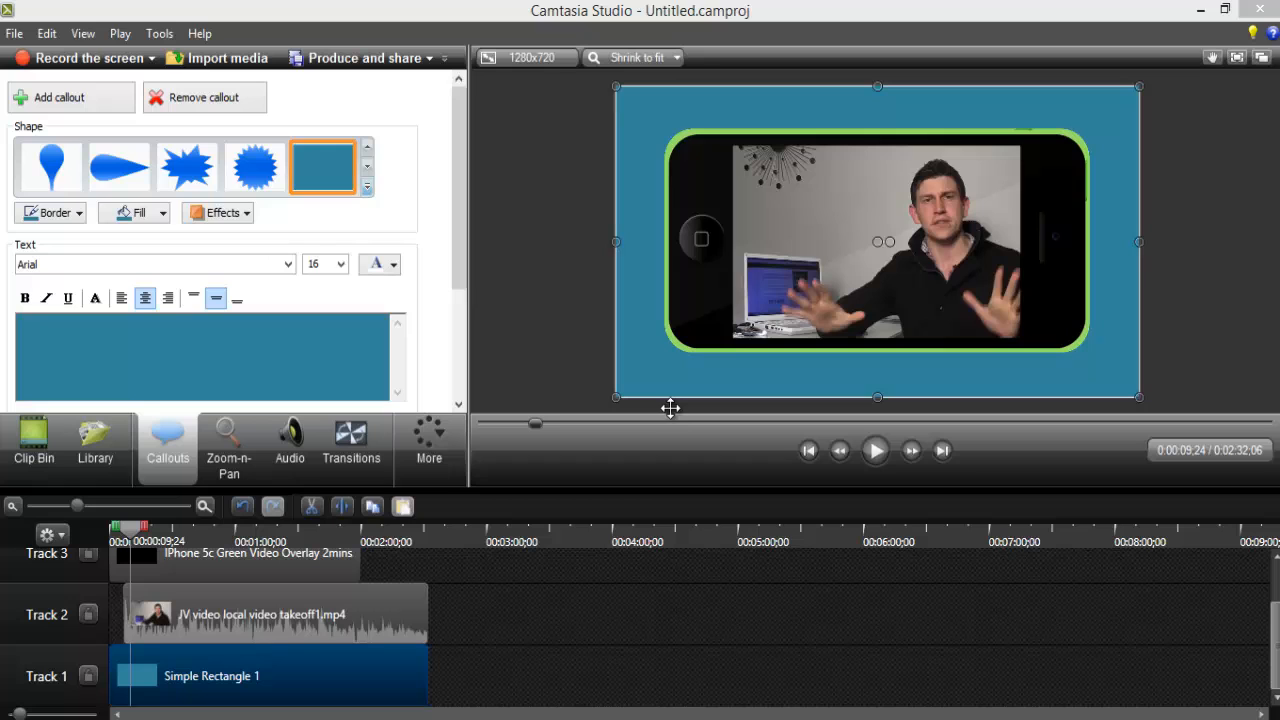
- Fill the background rectangle with coral (R236 G90 B92)
{"action": "left_click", "coordinate": [140, 212]}
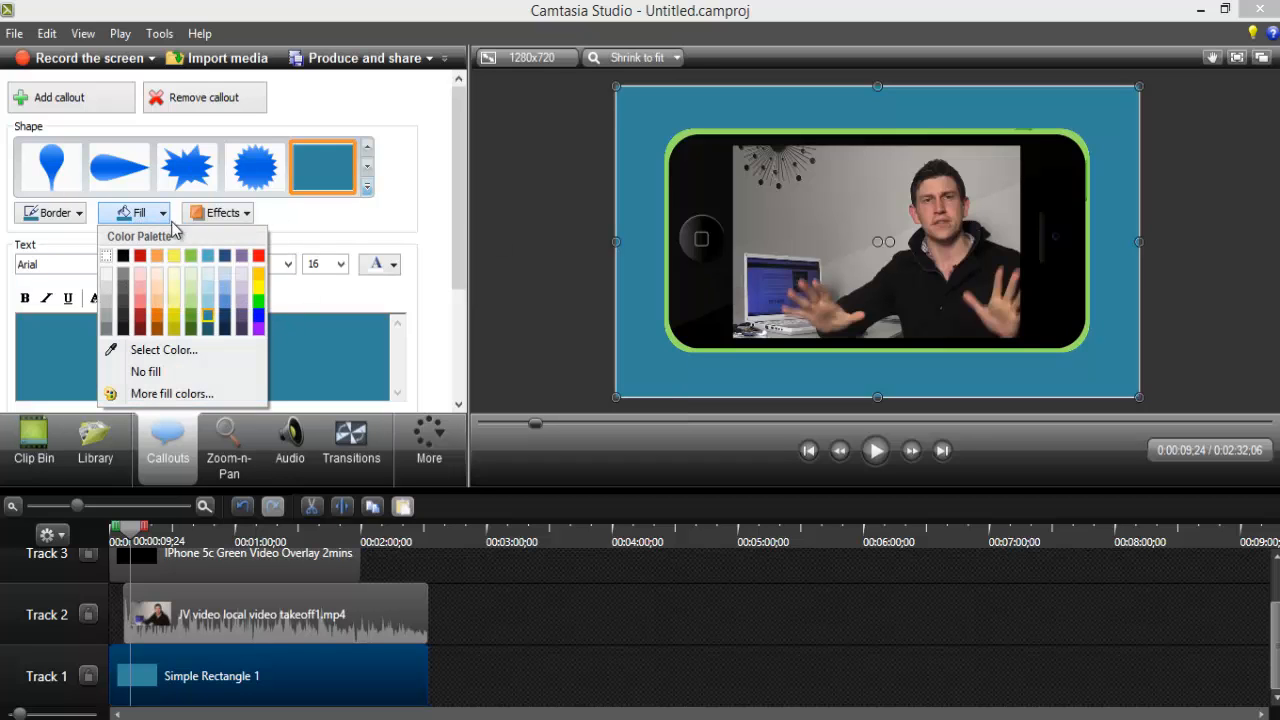
{"action": "left_click", "coordinate": [164, 349]}
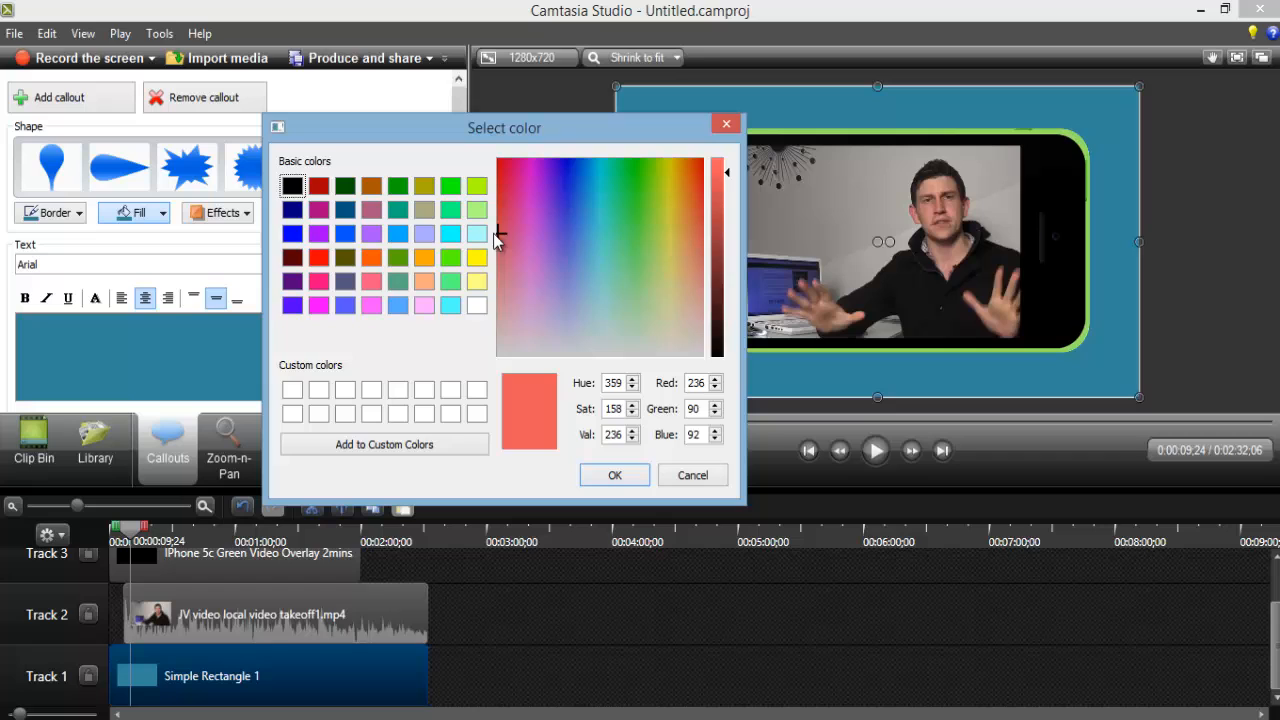
{"action": "left_click", "coordinate": [614, 474]}
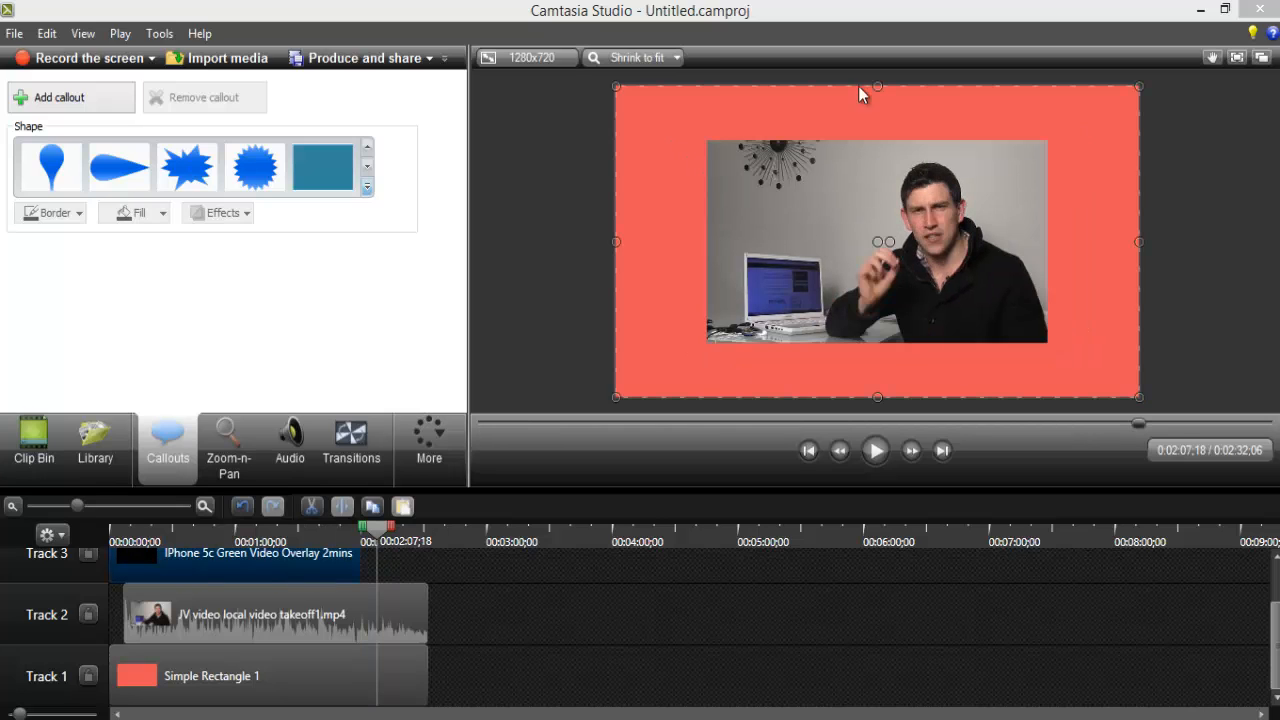
- Return to the Clip Bin to add Password Please Logo Reveal.mov to Track 3
{"action": "left_click", "coordinate": [33, 445]}
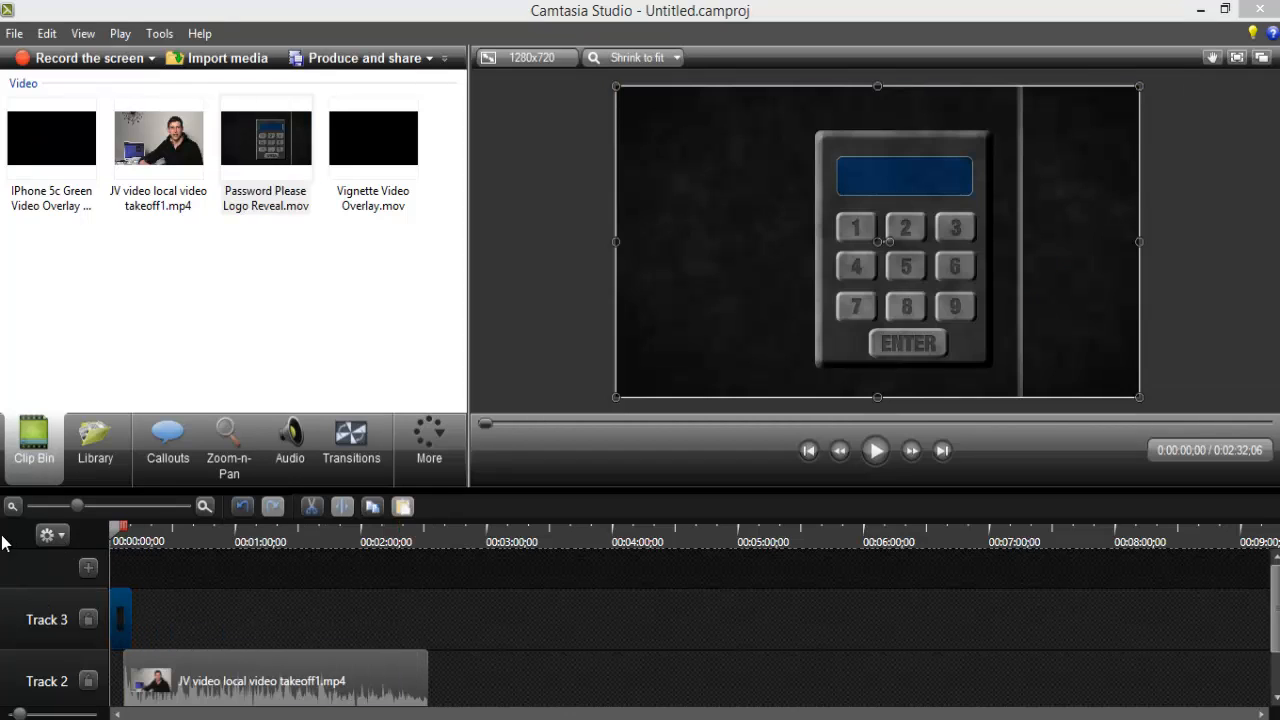
- Zoom the timeline and move the JV video clip on Track 2 to start near 00:00:04
{"action": "left_click", "coordinate": [875, 450]}
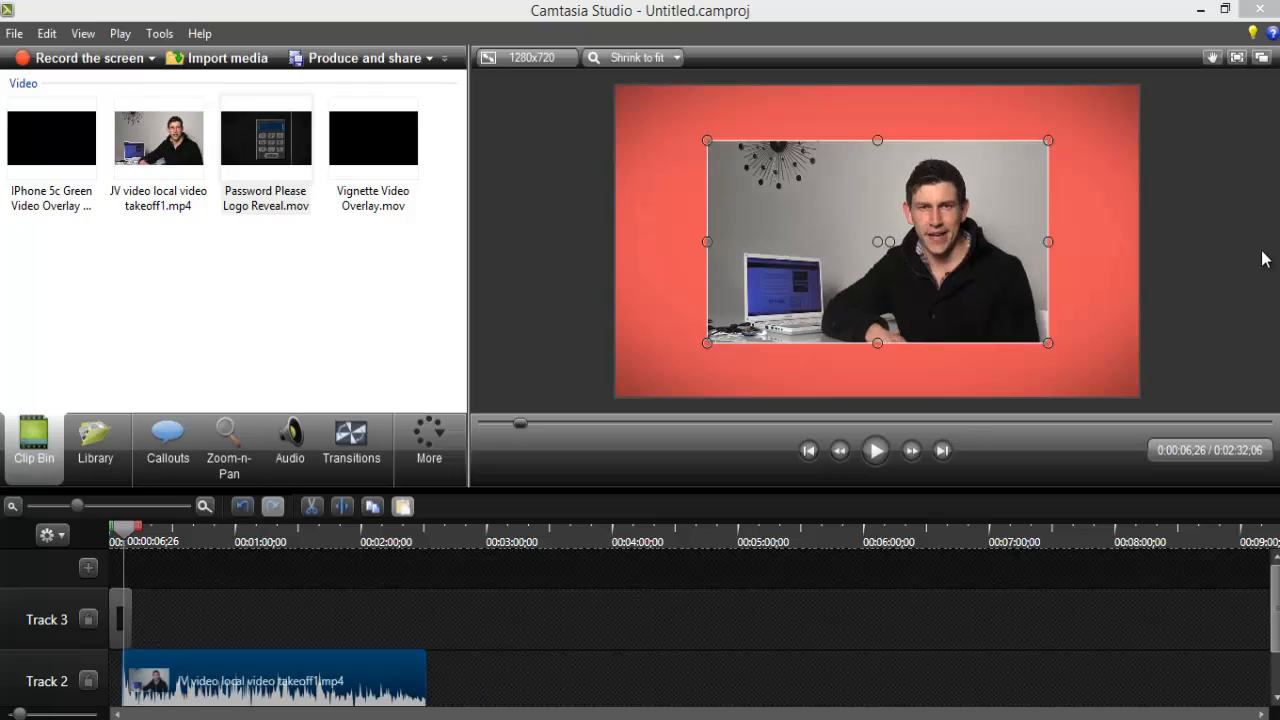
{"action": "left_click_drag", "start_coordinate": [1048, 343], "coordinate": [1145, 398]}
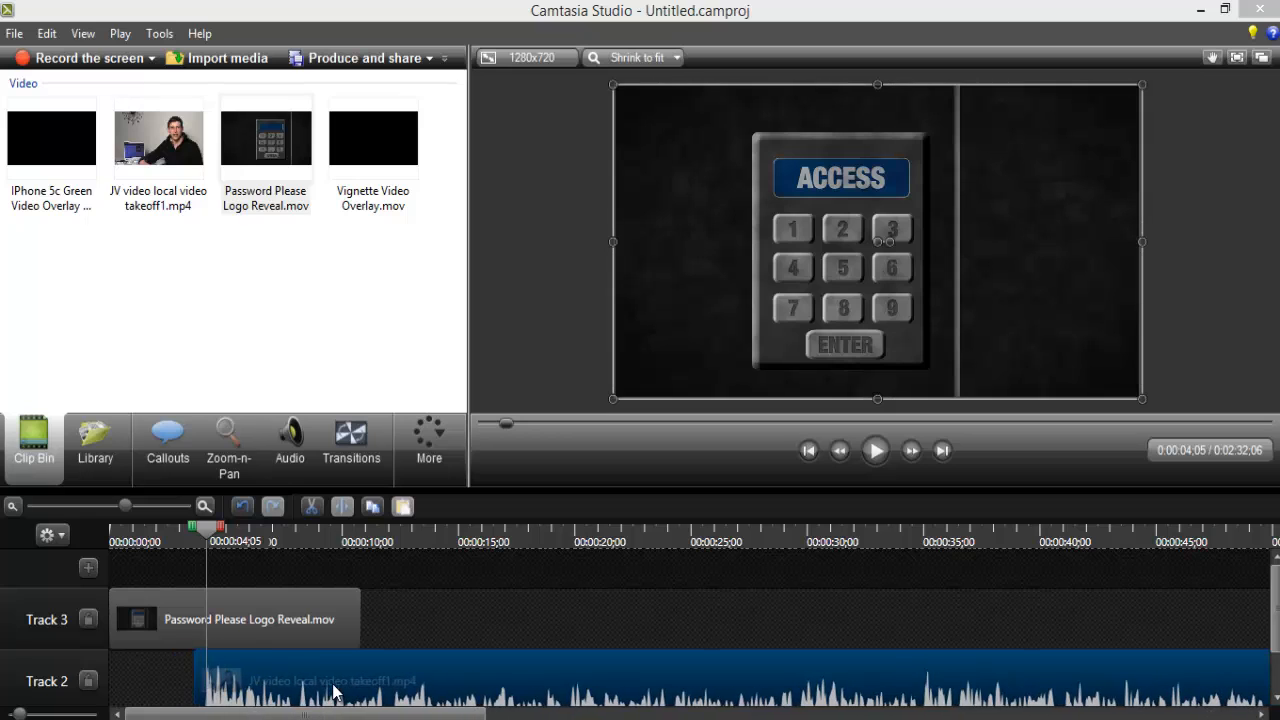
{"action": "left_click", "coordinate": [874, 450]}
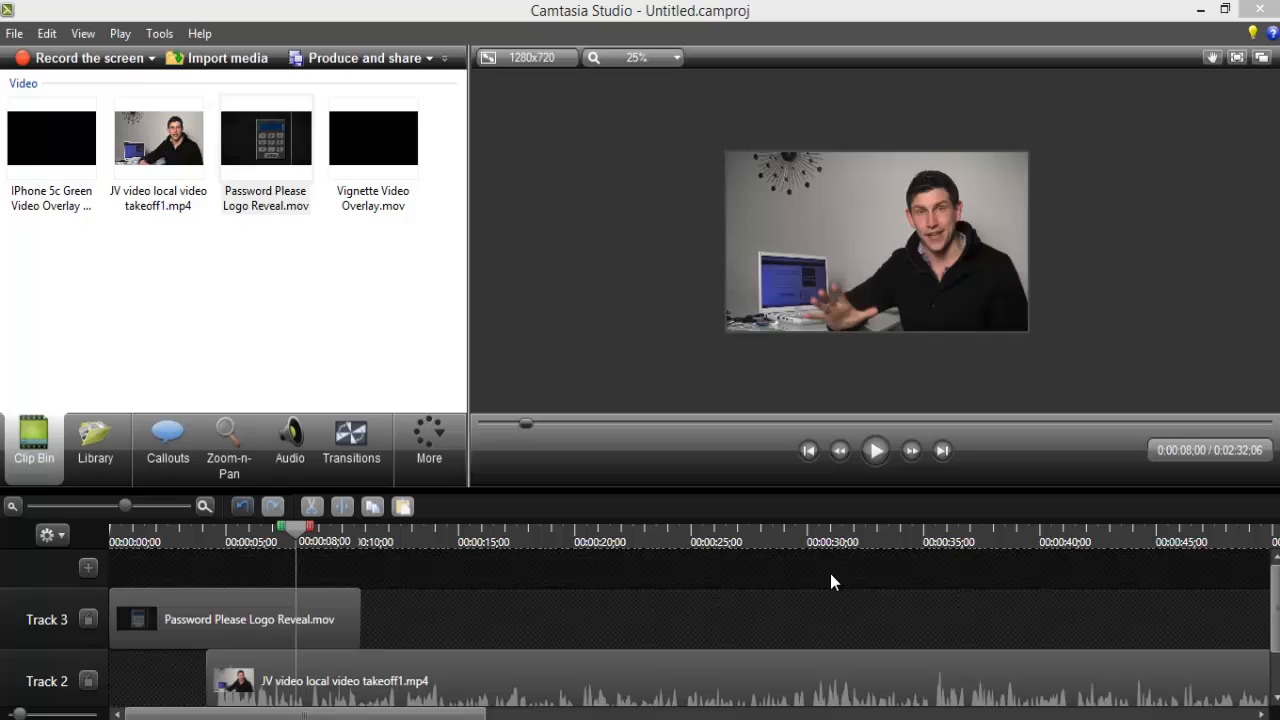
{"action": "mouse_move", "coordinate": [833, 593]}
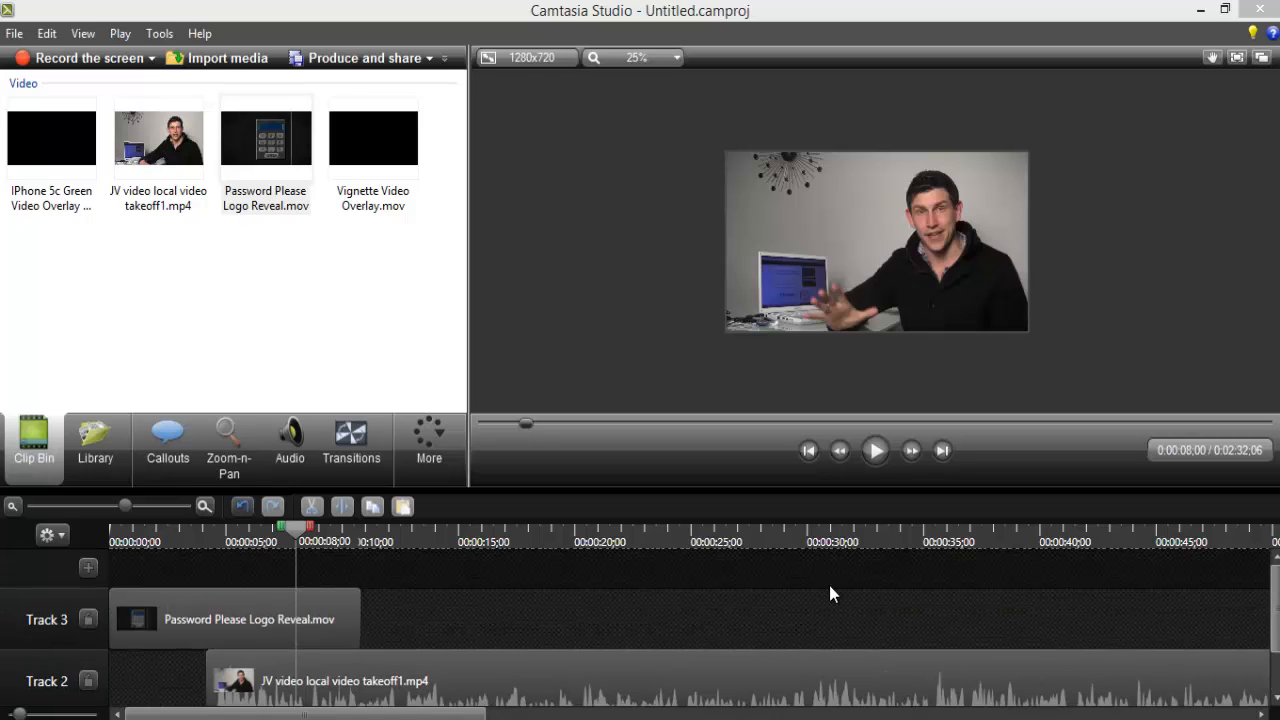
{"action": "mouse_move", "coordinate": [858, 592]}
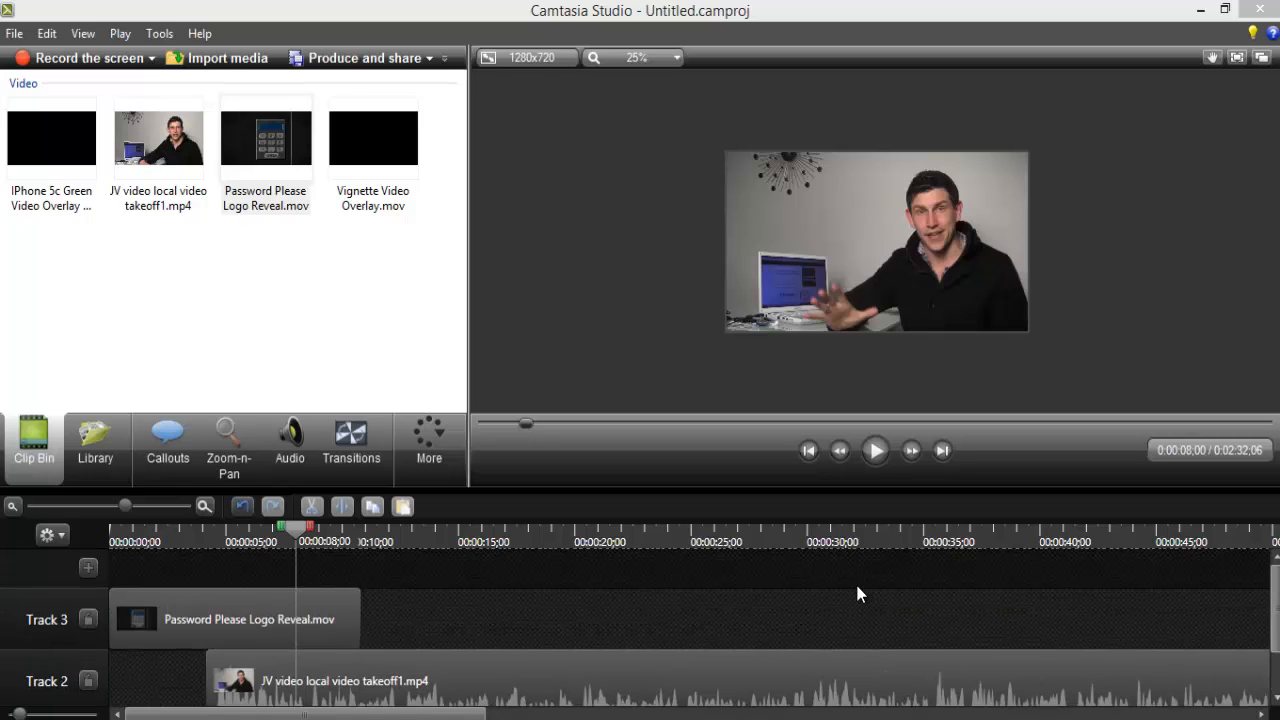
{"action": "mouse_move", "coordinate": [865, 584]}
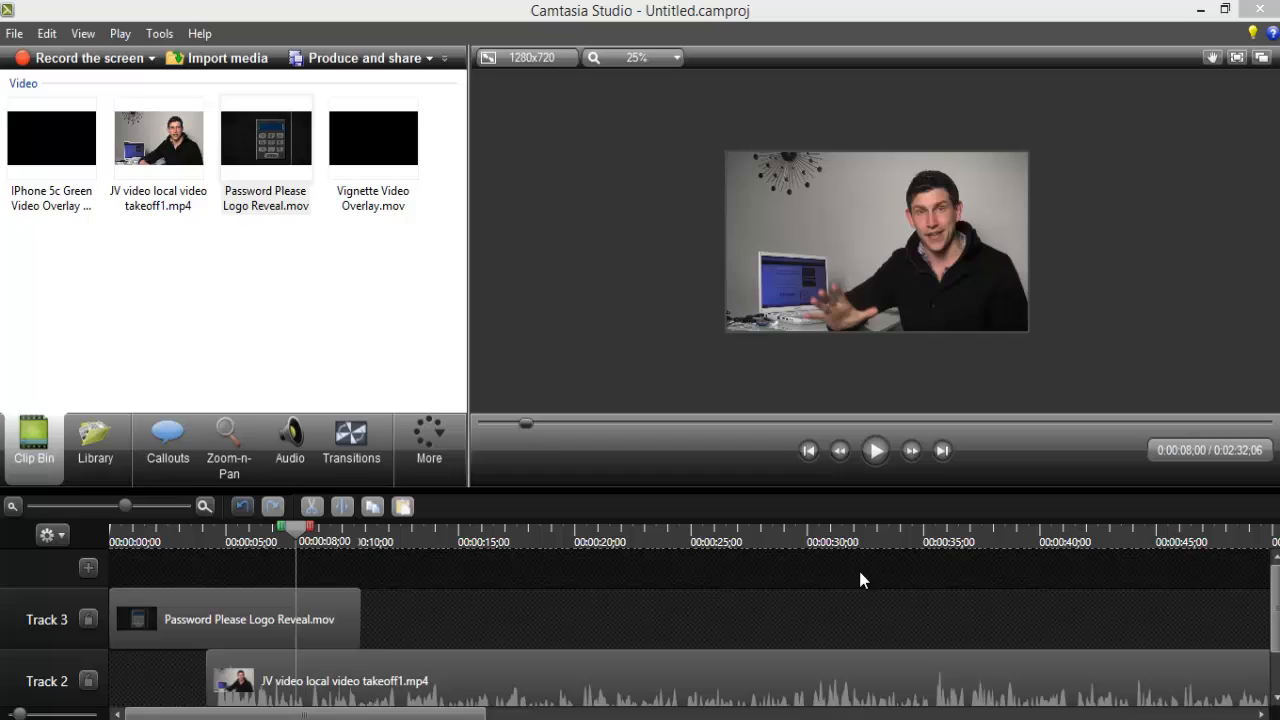
{"action": "mouse_move", "coordinate": [1078, 351]}
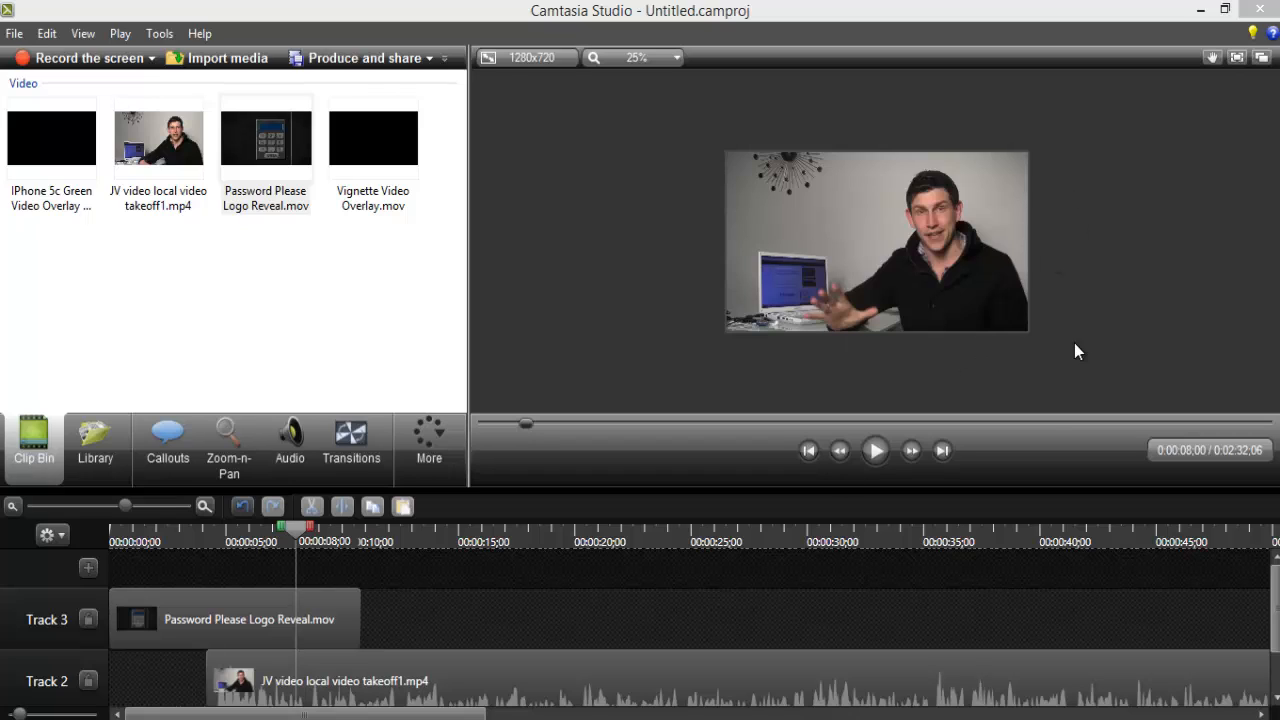